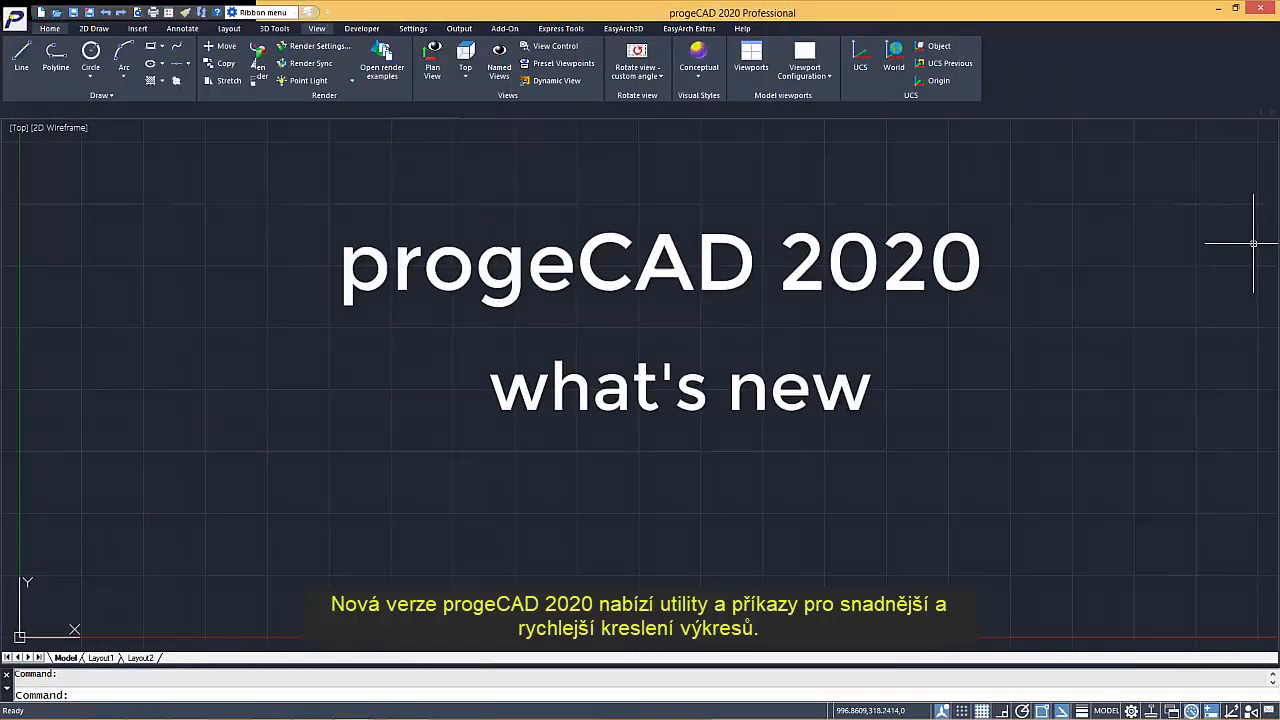
Show the Properties and Tool Palettes windows beside the new empty drawing.
click(48, 28)
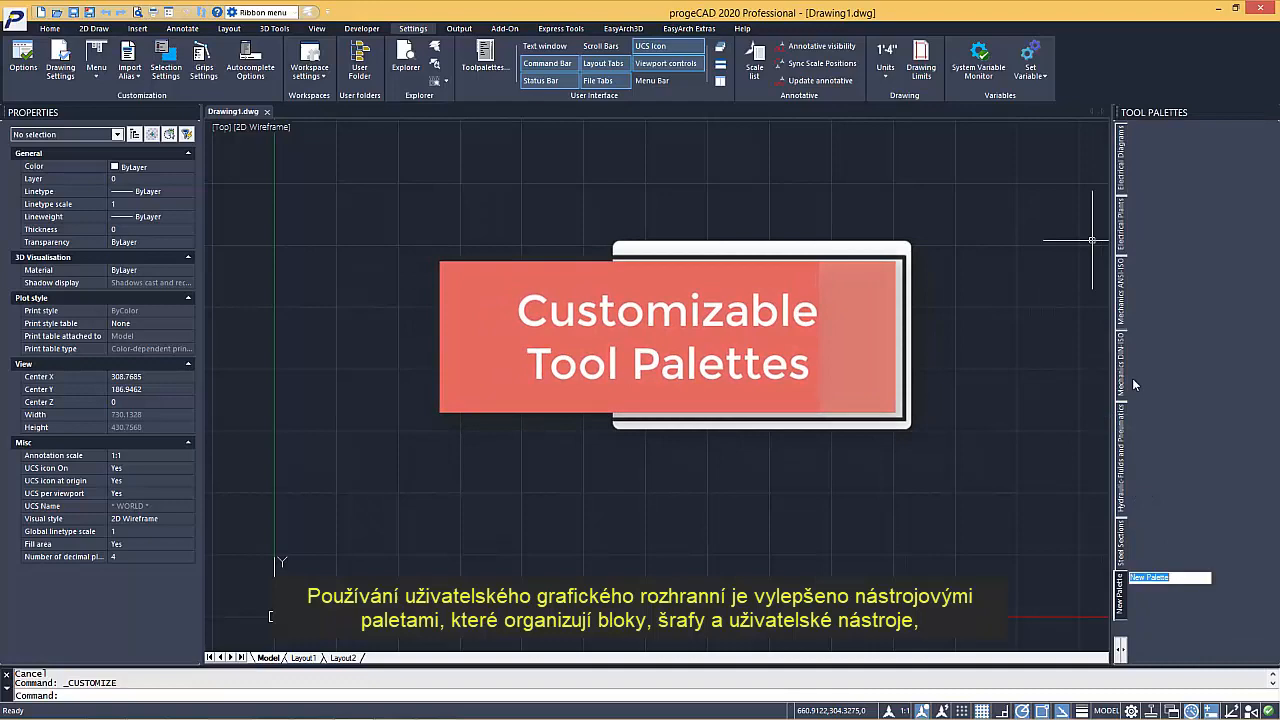
Choose a tool palette from the Tool Palettes title-bar context menu.
right_click(1120, 400)
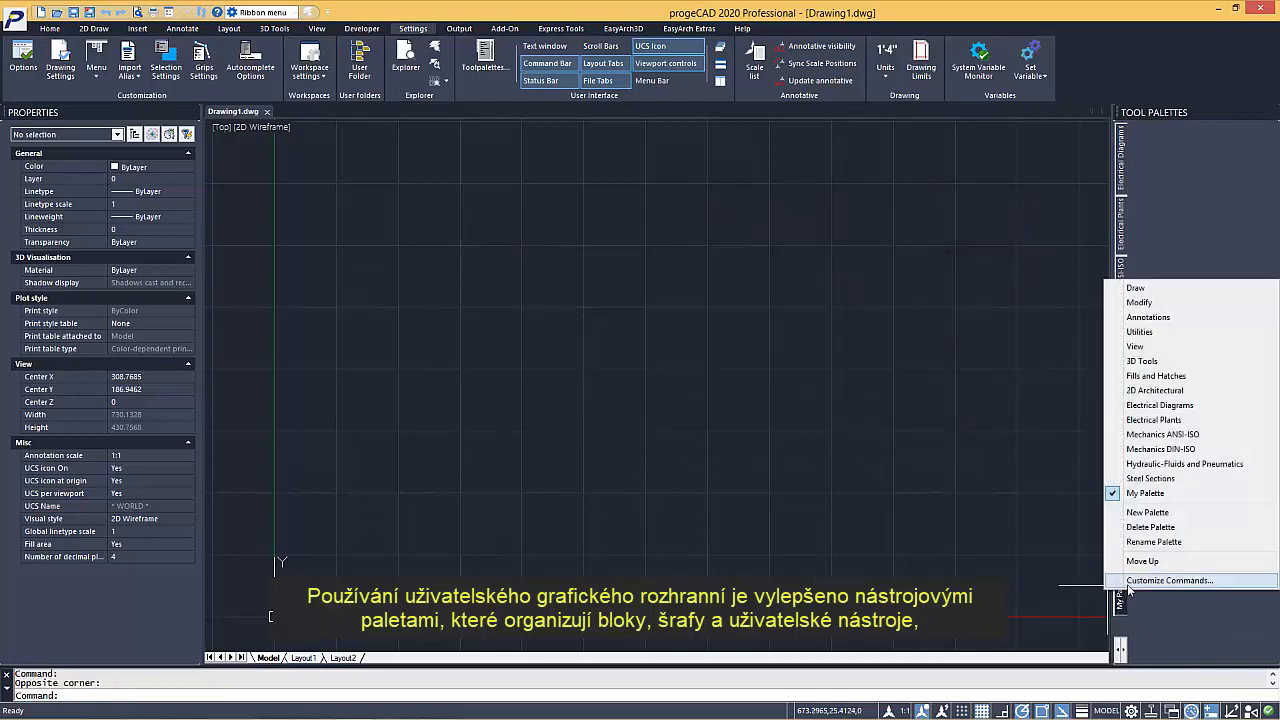
click(1168, 580)
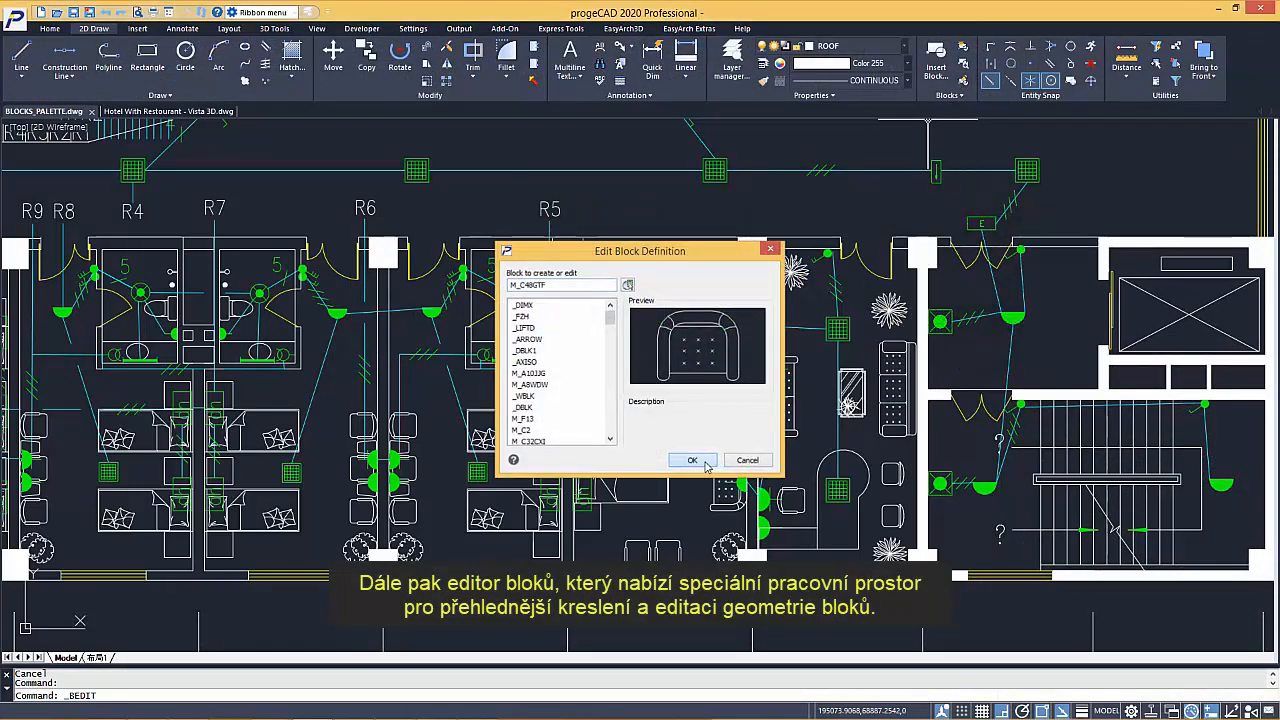
Edit the armchair block in the Block Editor, then close it to return to the hotel plan.
click(692, 460)
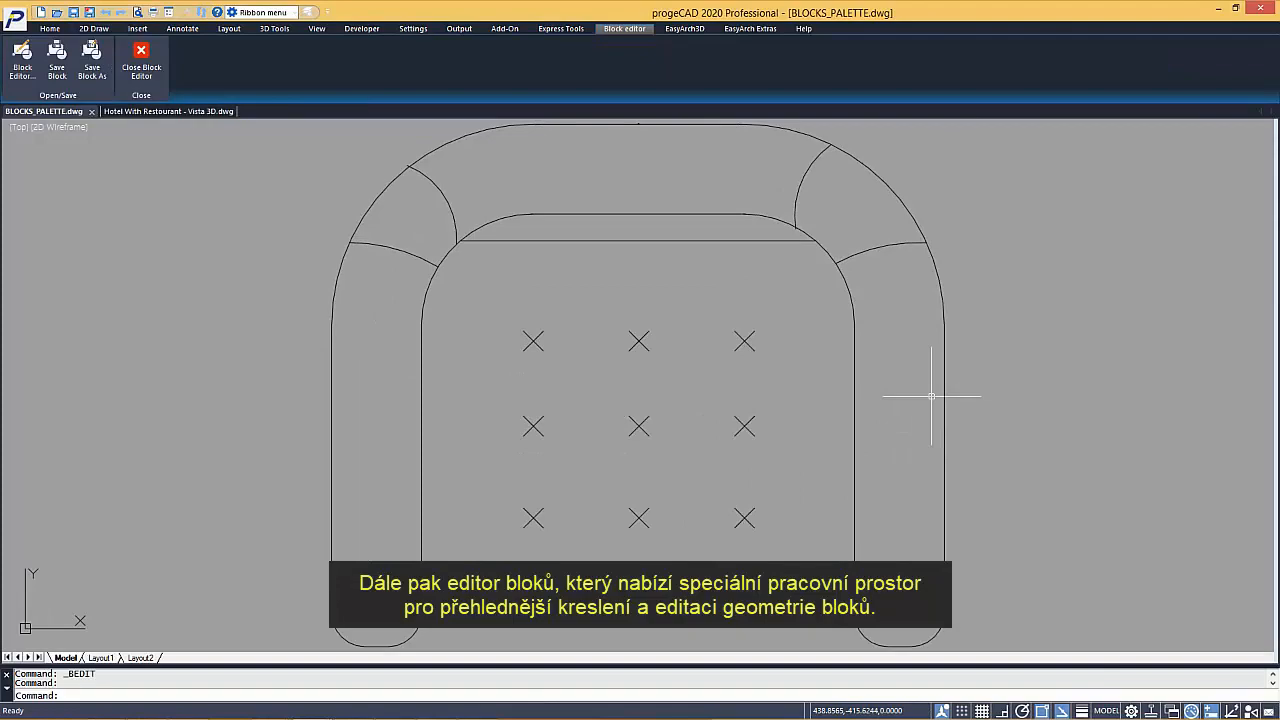
mouse_move(140, 52)
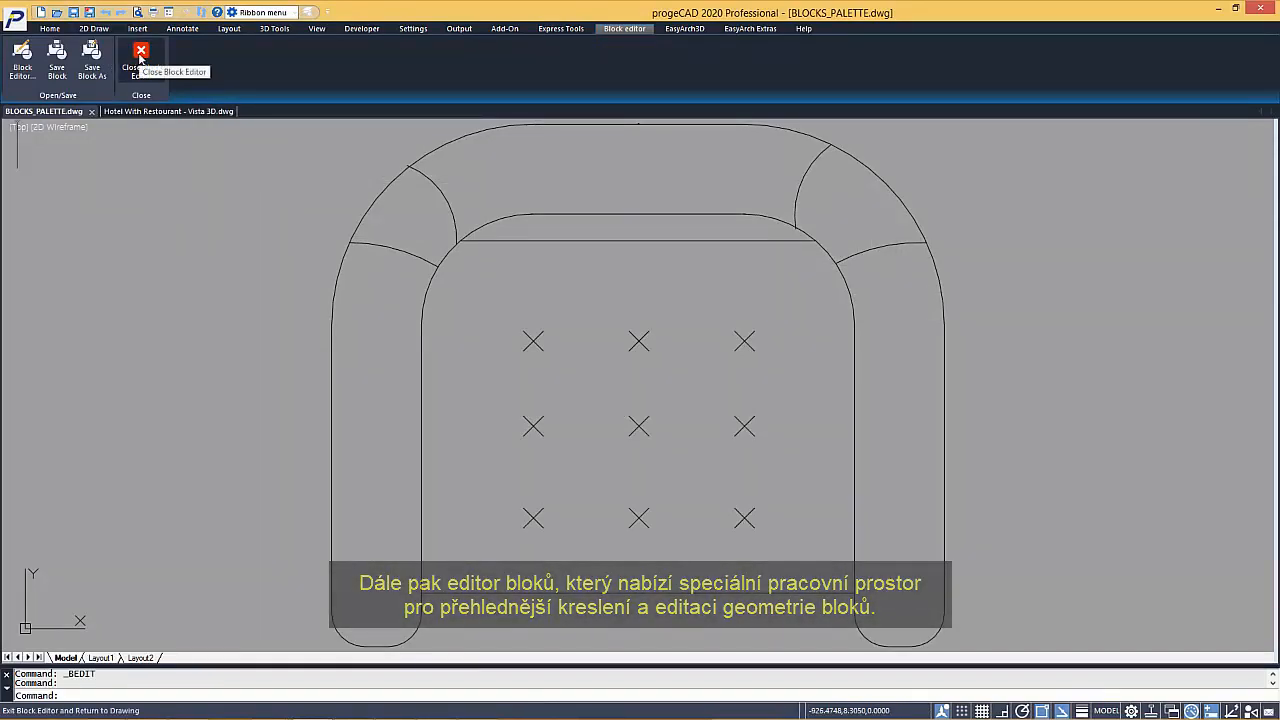
click(142, 50)
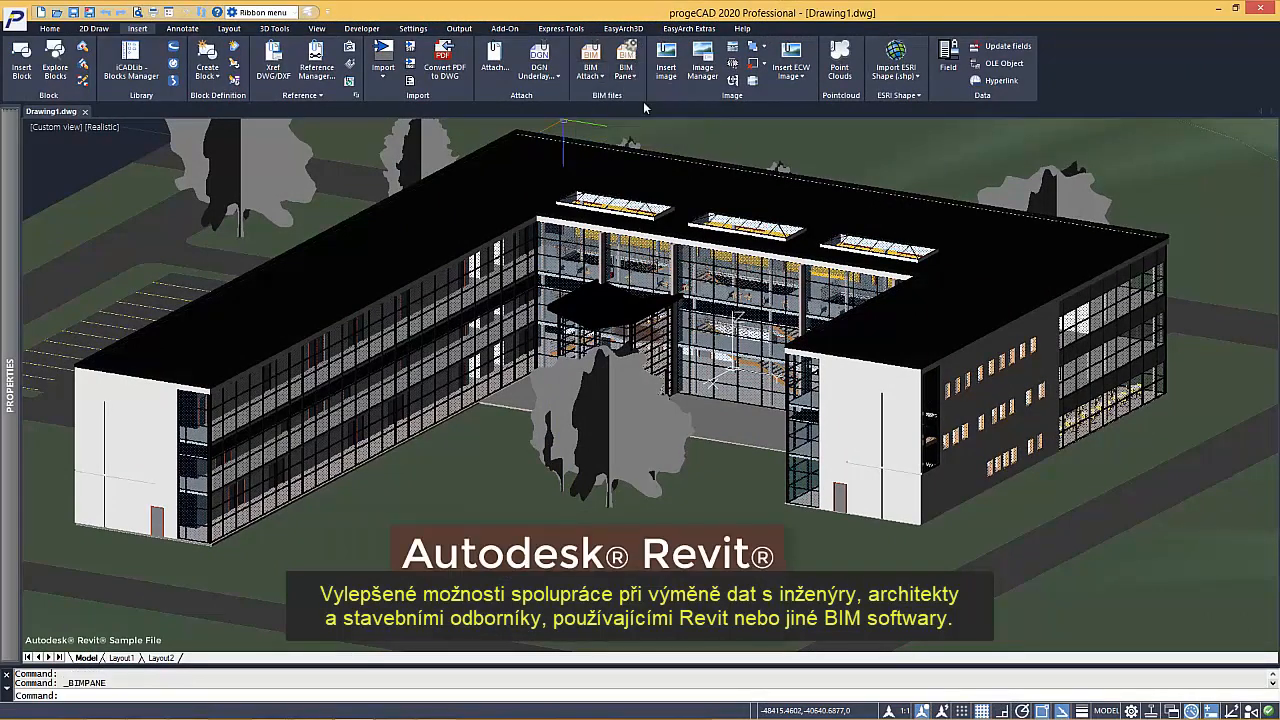
Show the BIM Panel for the imported Revit building, viewing its Categories and Hierarchy levels.
click(624, 62)
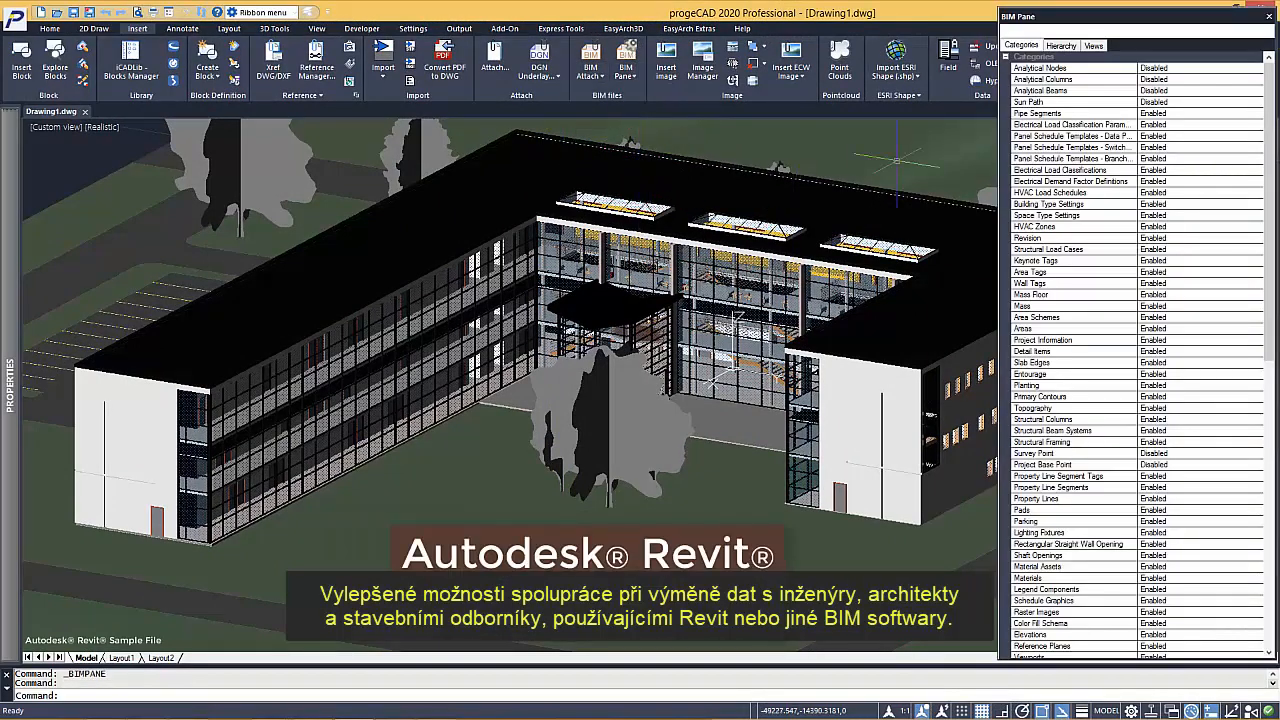
click(1060, 44)
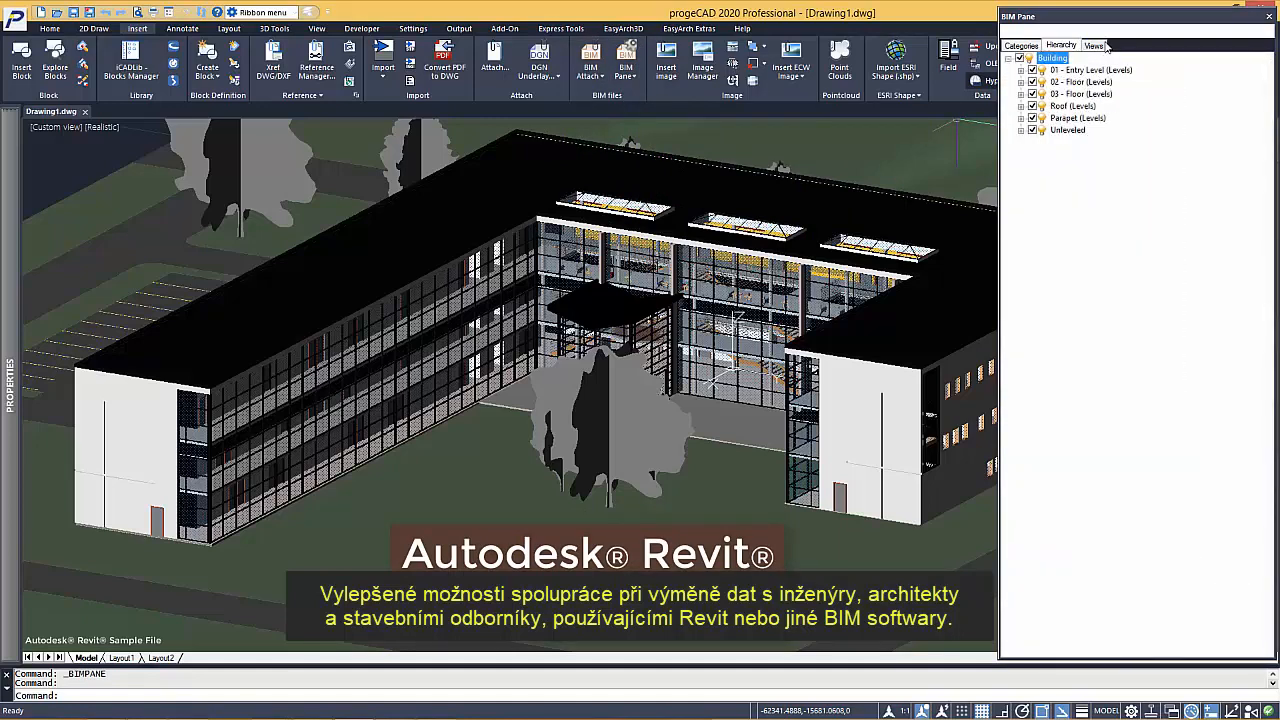
click(1020, 44)
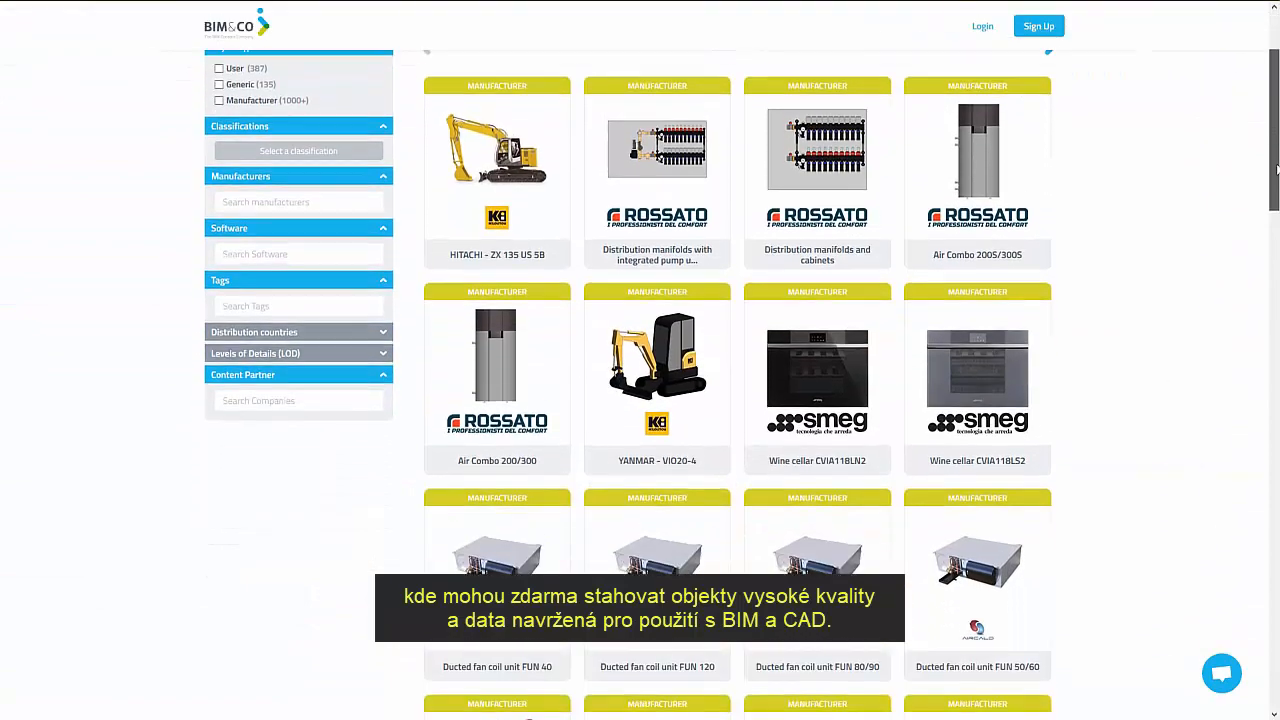
Scroll through the BIM&CO library of free manufacturer objects.
scroll(down, 3)
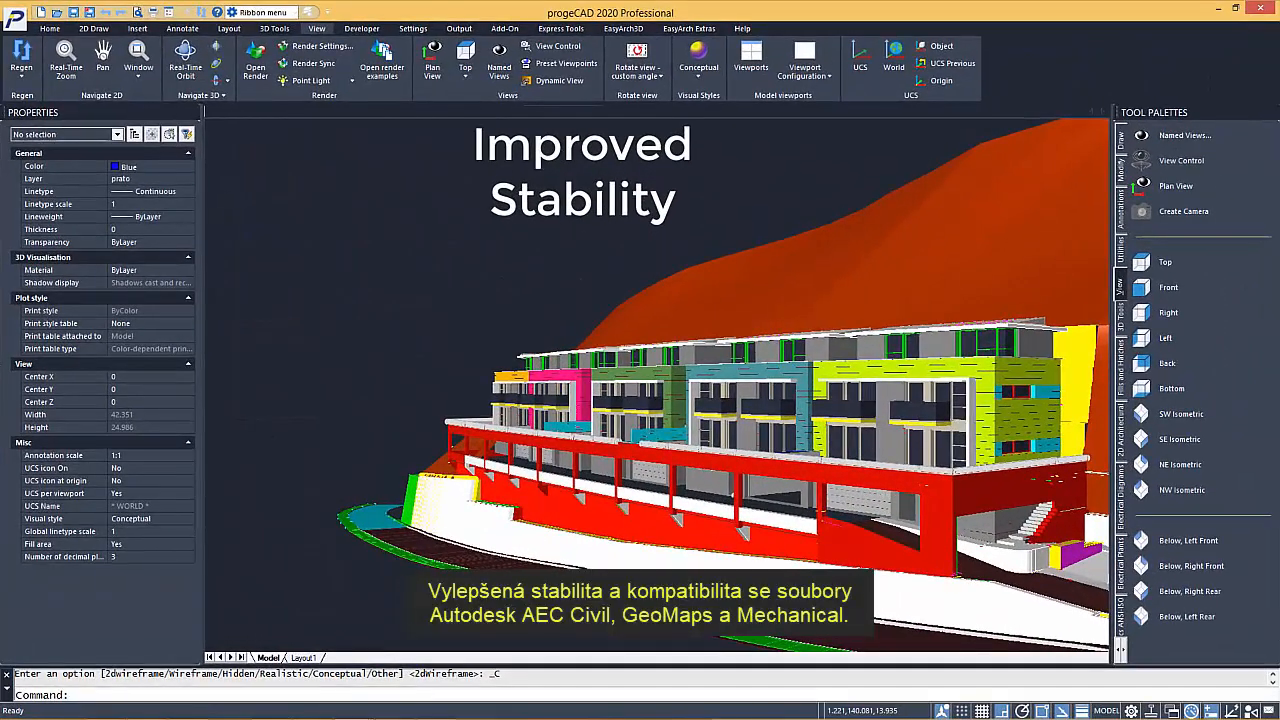
Display the hillside building model in the Conceptual visual style.
click(136, 28)
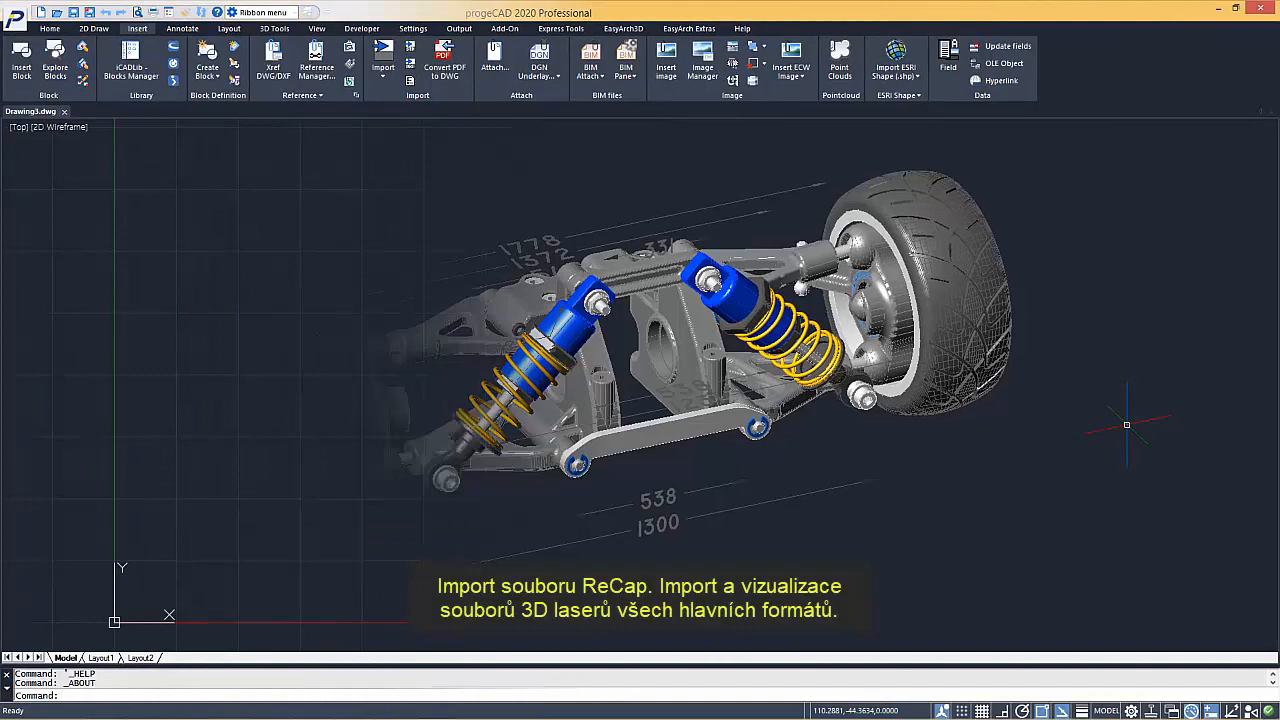
Attach the 'office da recap.rcs' point cloud to the drawing via Insert > Point Clouds.
click(840, 62)
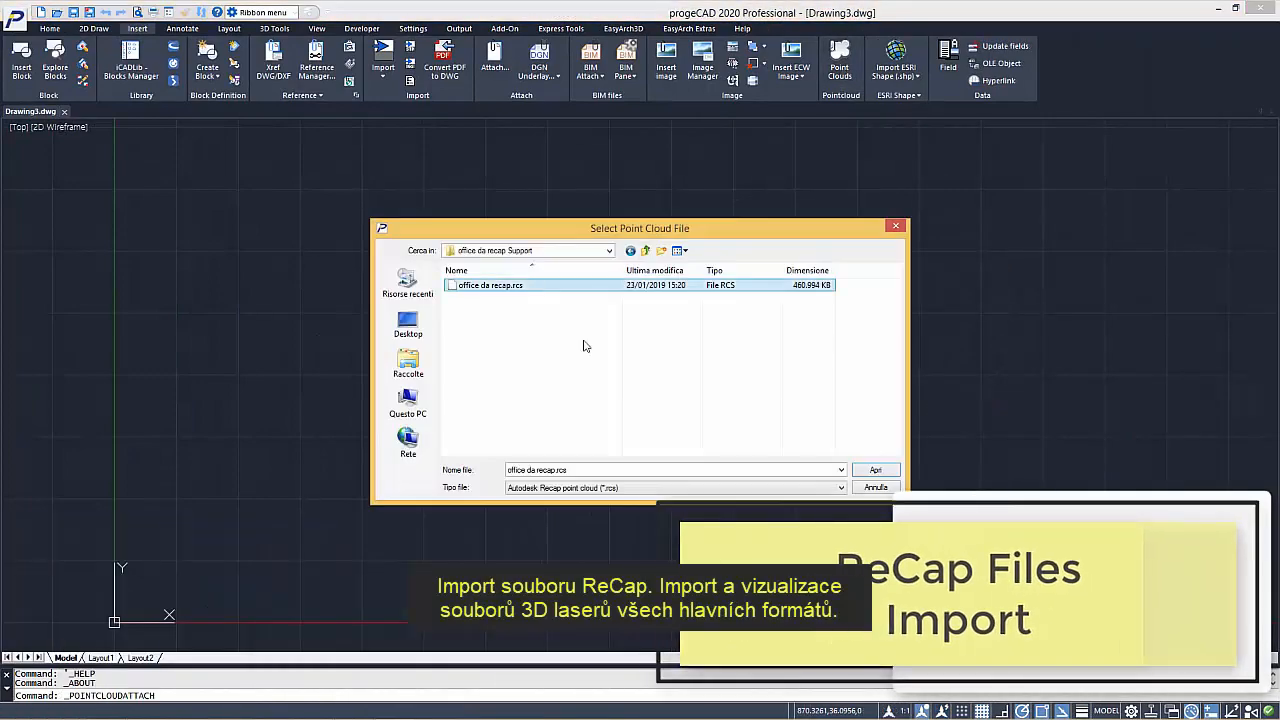
click(876, 470)
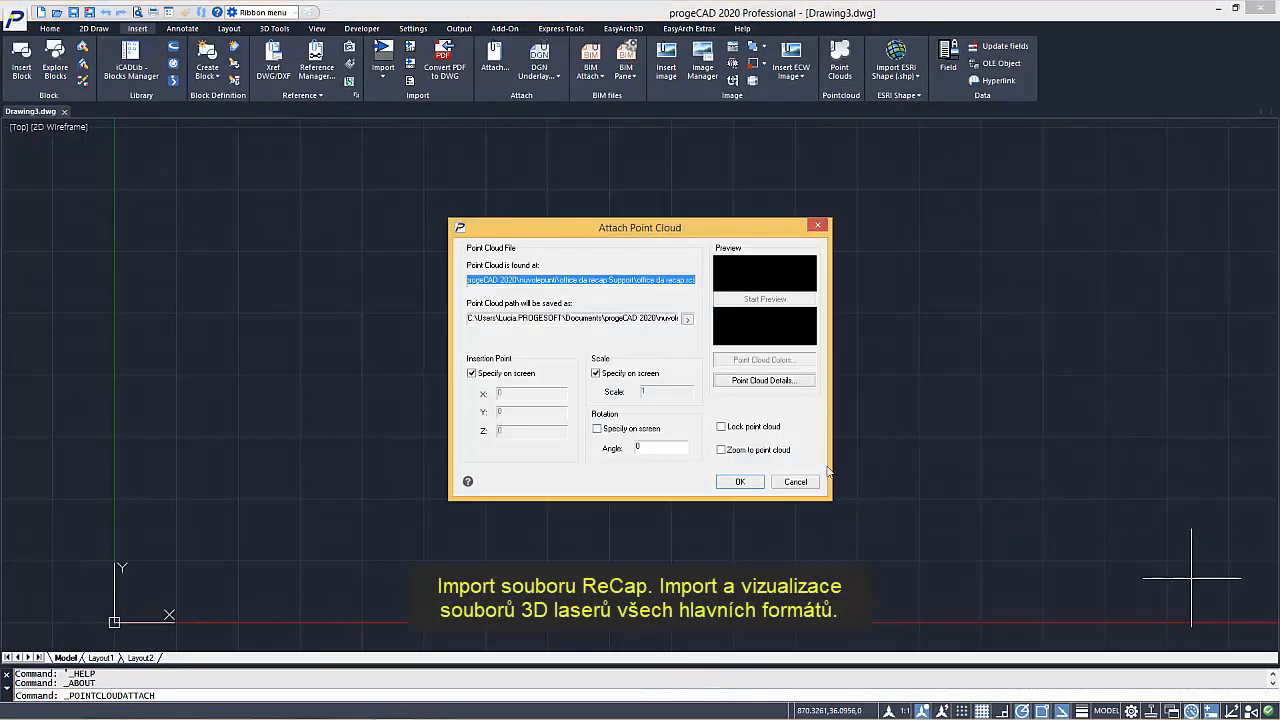
click(740, 480)
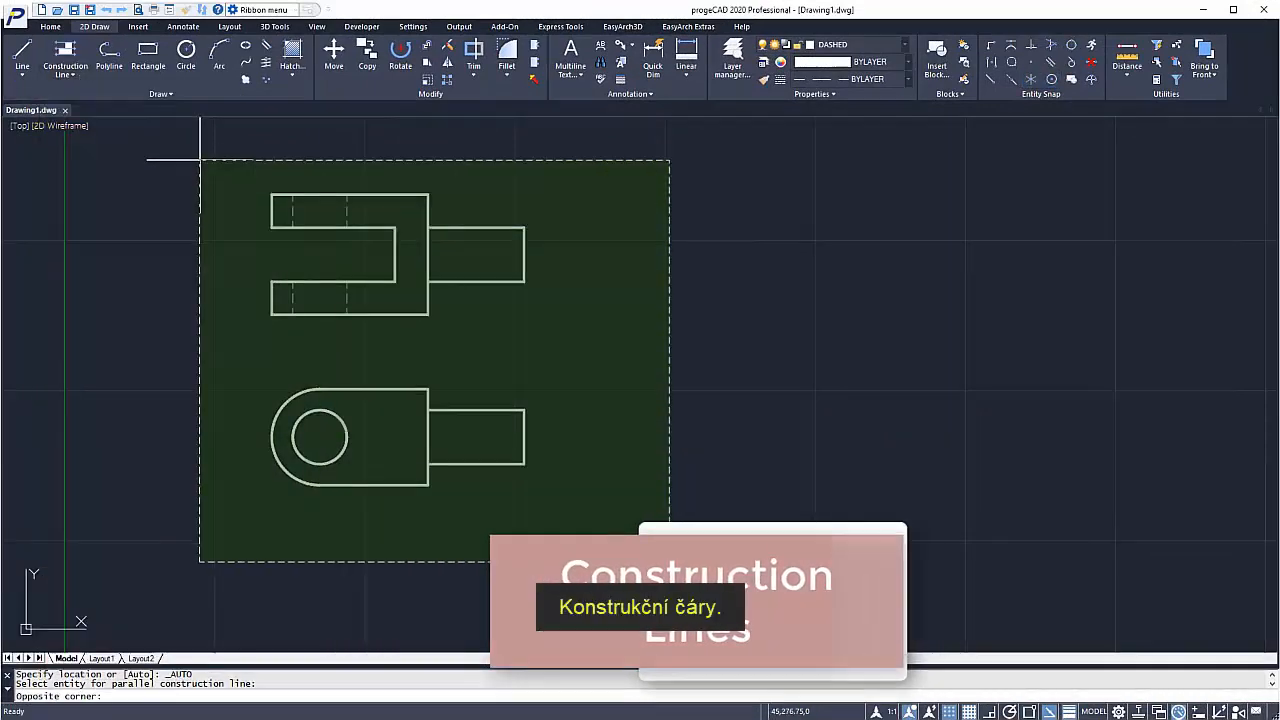
Add parallel construction lines around the two window-selected part outlines.
click(400, 58)
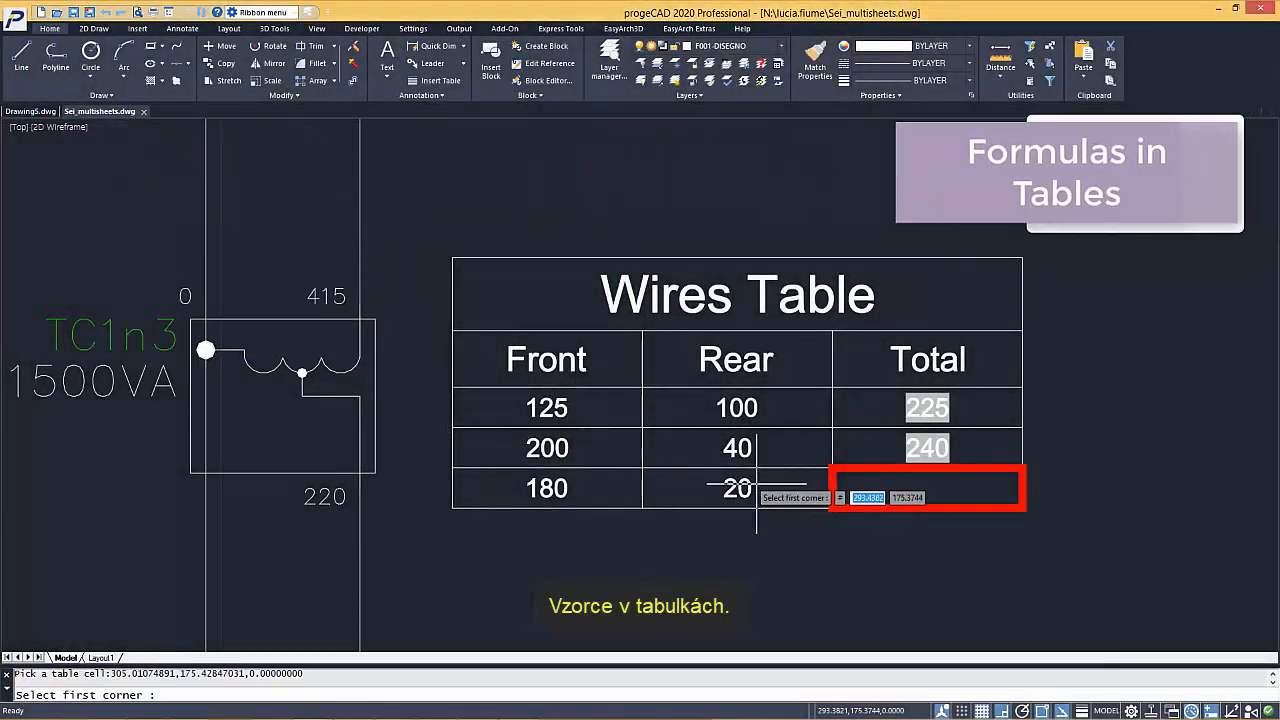
Sum each row's Front and Rear cells into the Total column with formula fields.
click(758, 452)
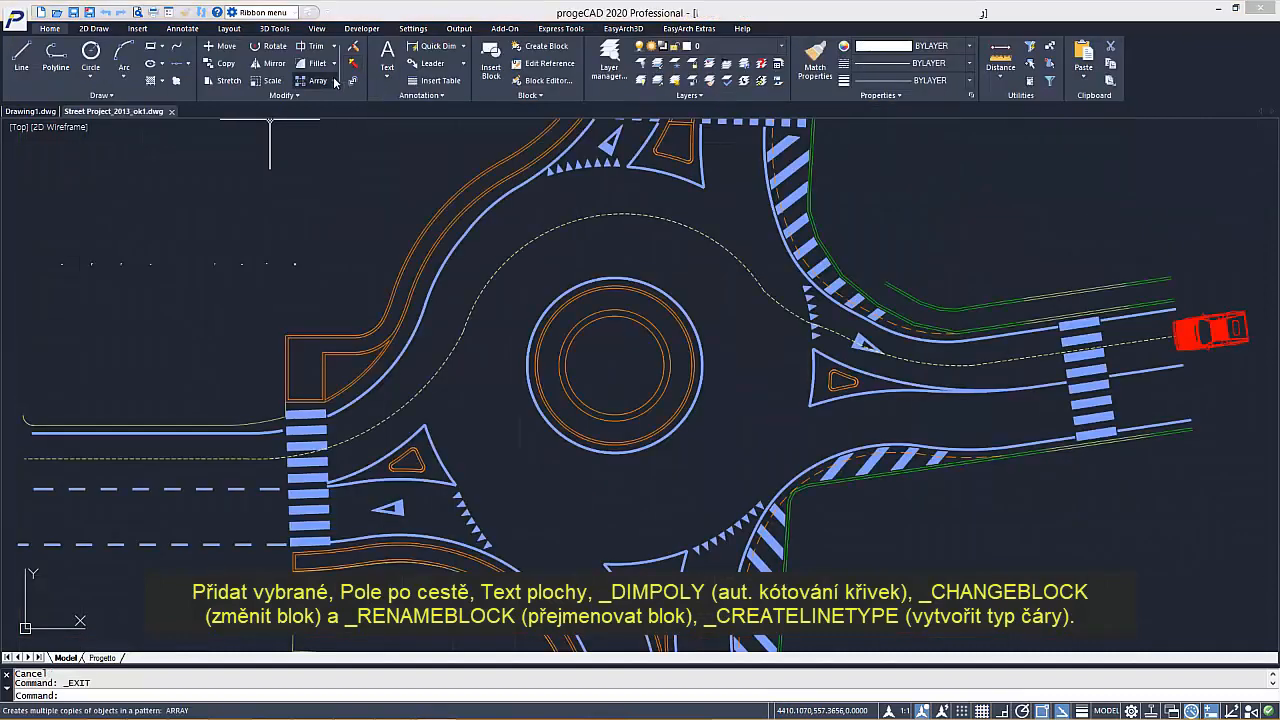
Array the car along the roundabout path, add Area Text to the plan rooms, and DIMPOLY the bracket outline.
click(318, 80)
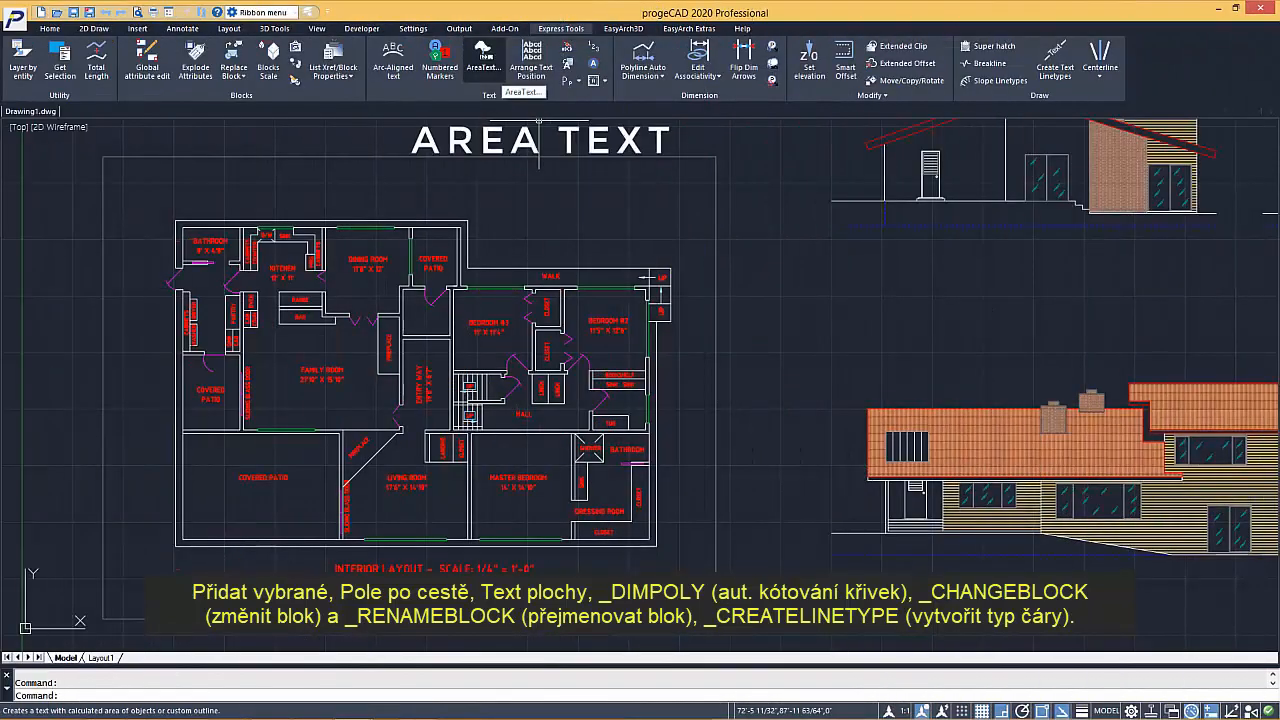
click(484, 62)
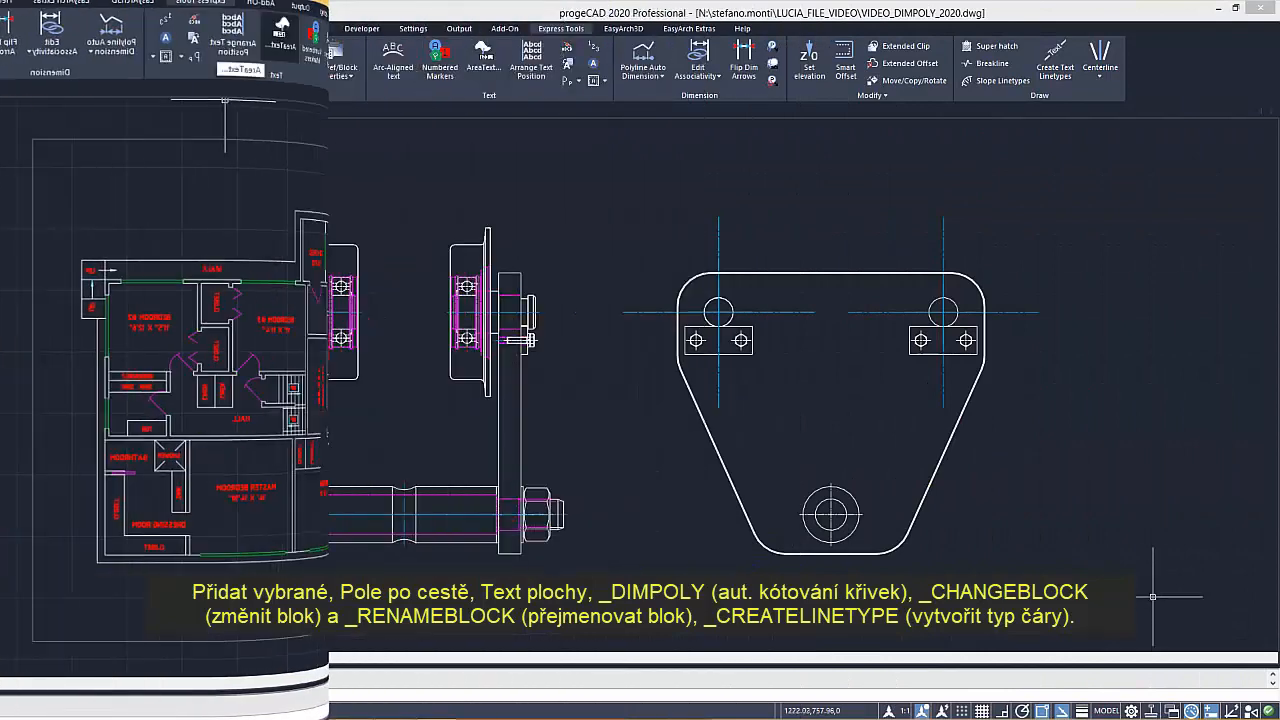
click(642, 60)
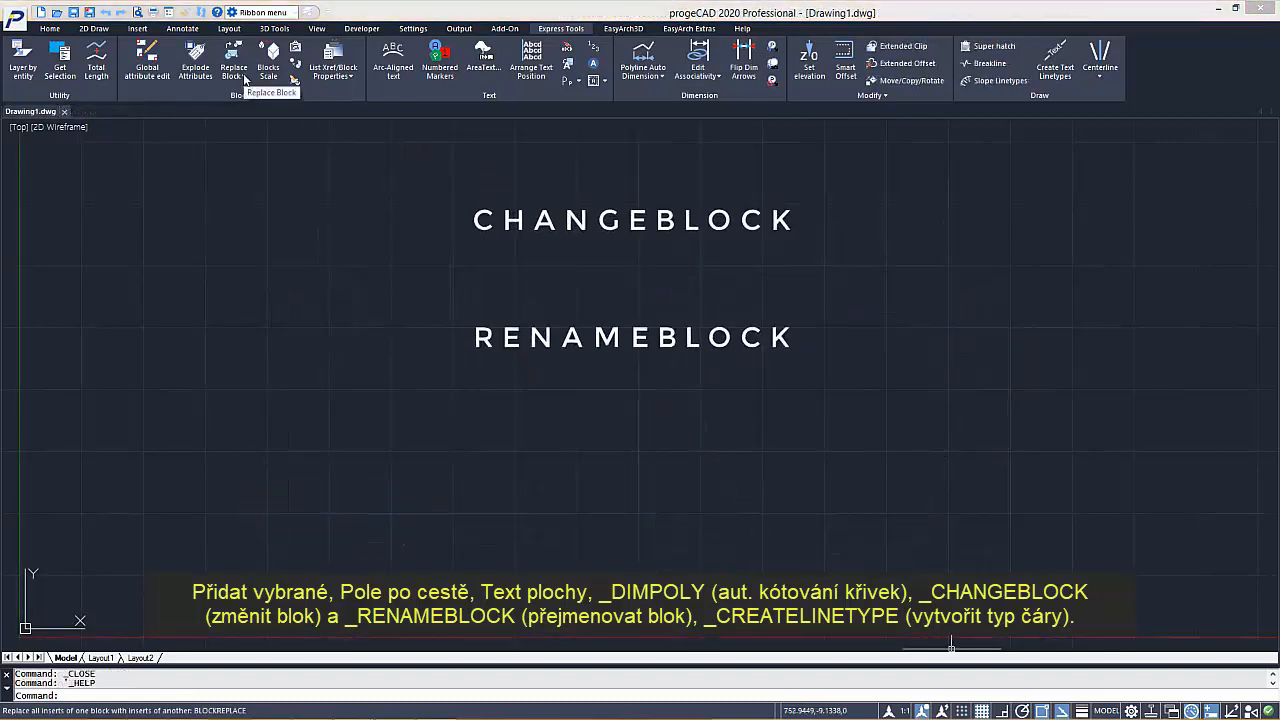
Start a custom textual linetype named BORDER from the Express Tools block-replacement menu.
click(232, 68)
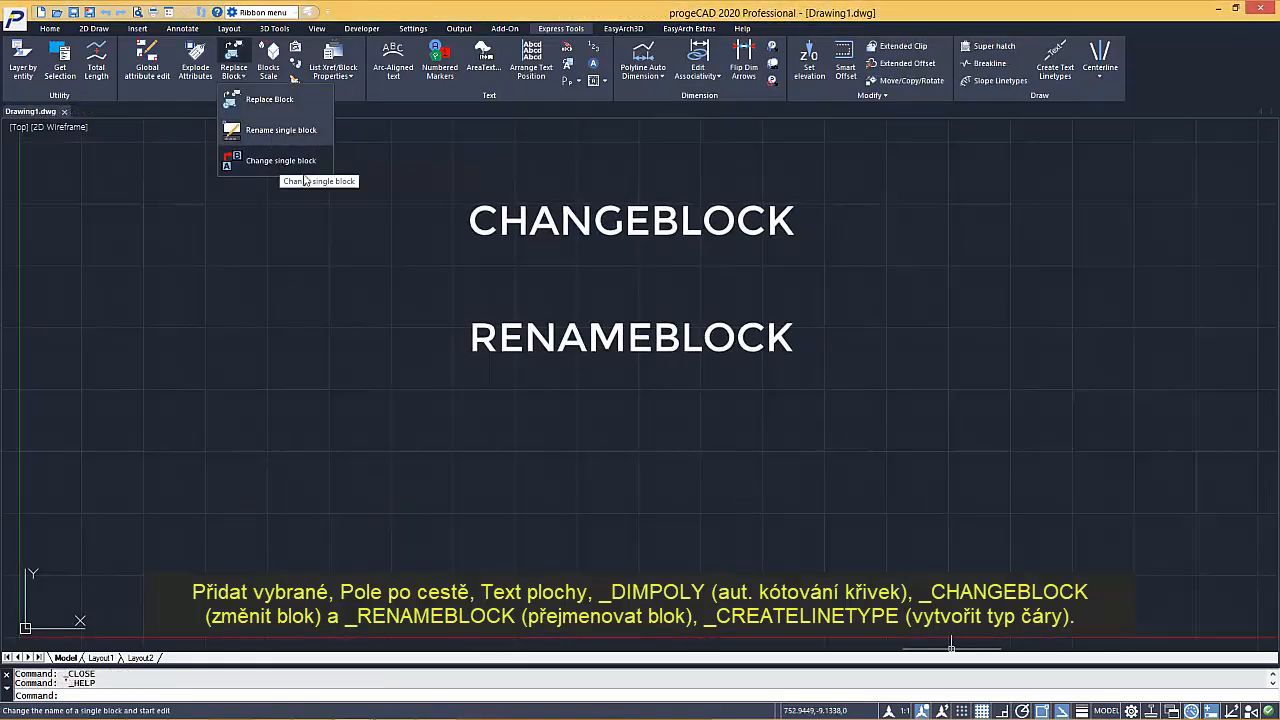
click(1054, 56)
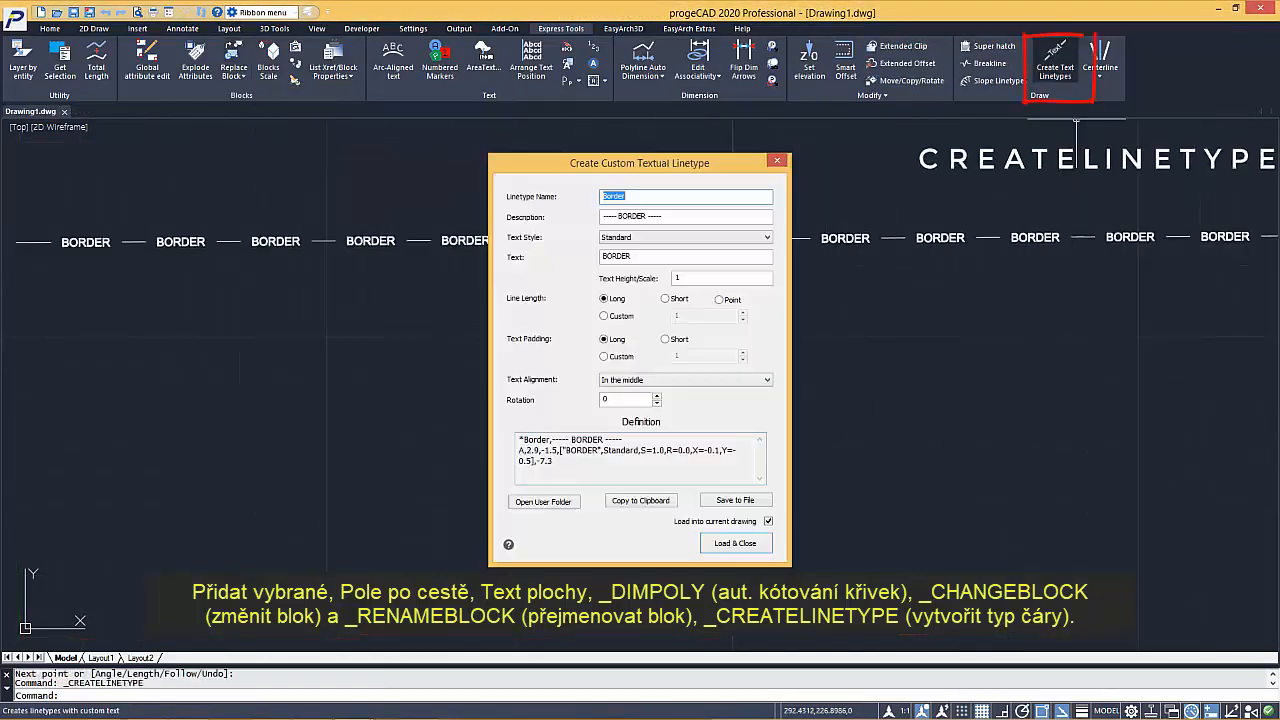